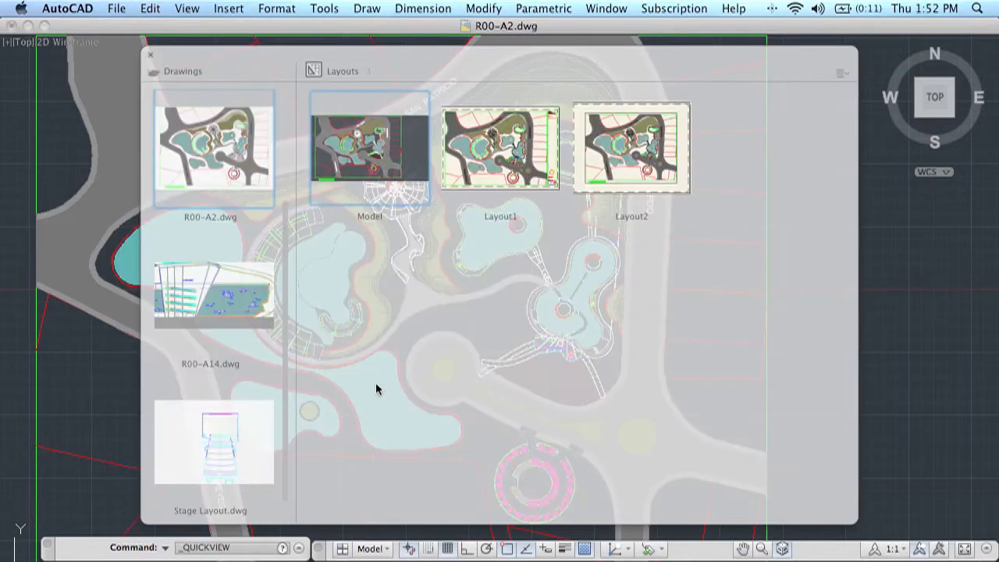
mouse_move(328, 337)
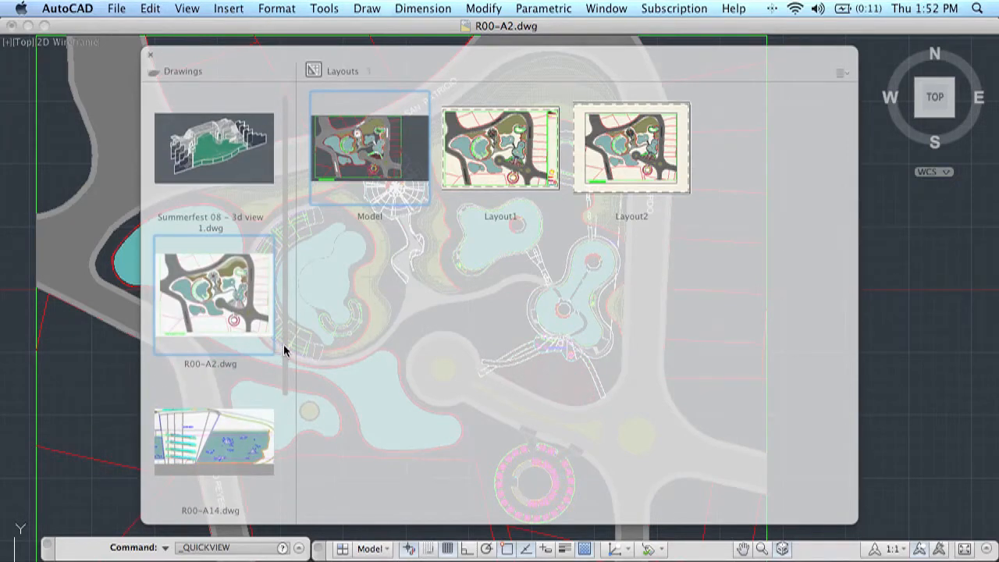
mouse_move(556, 106)
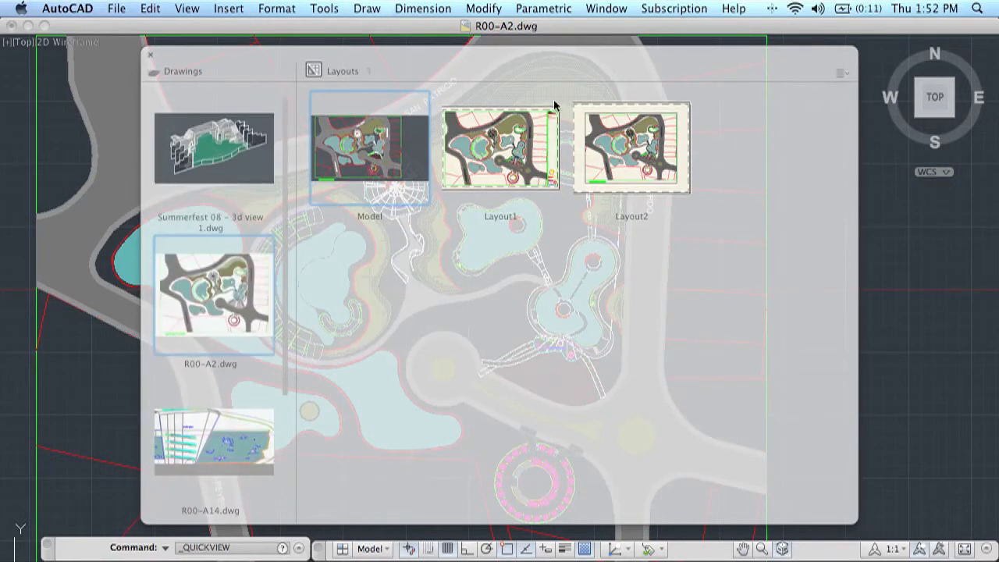
mouse_move(565, 68)
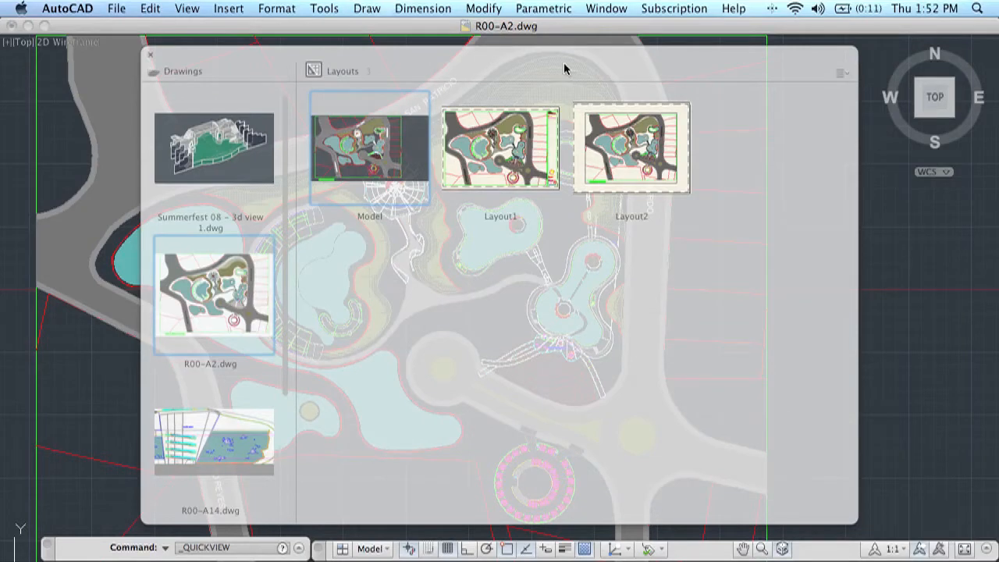
mouse_move(253, 173)
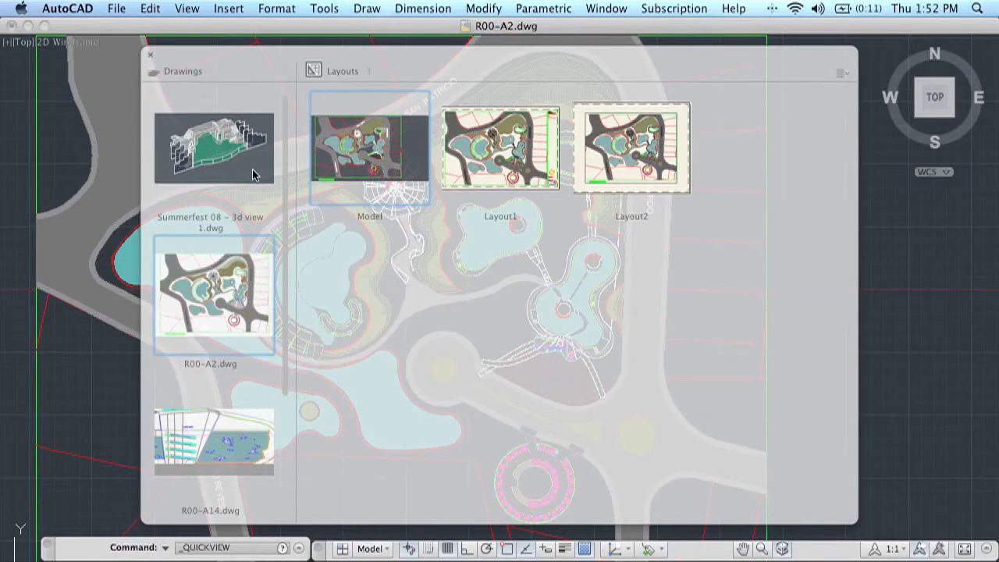
Step: Show the Summerfest 08 - 3d view 1 drawing's layouts in Quick View
left_click(213, 148)
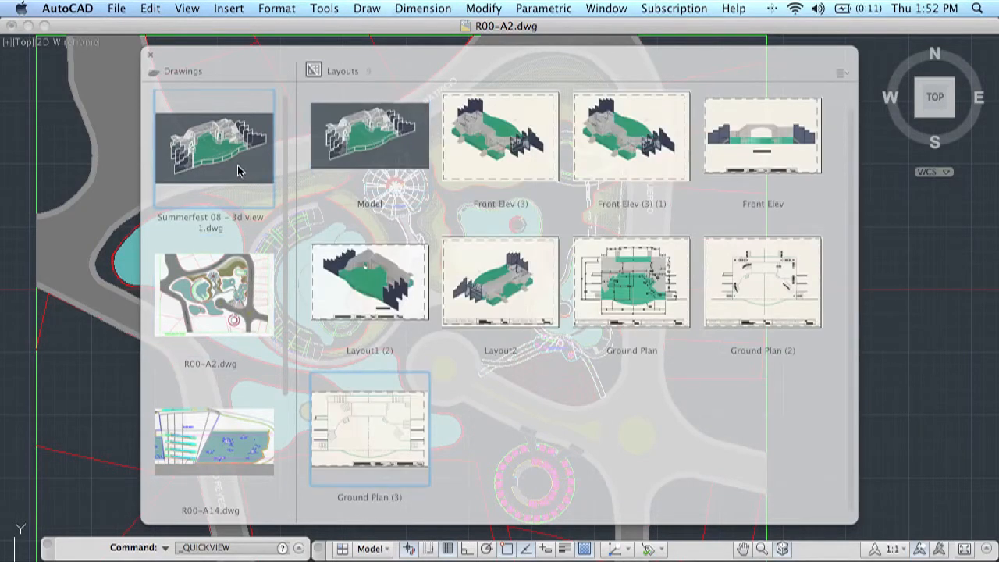
mouse_move(325, 212)
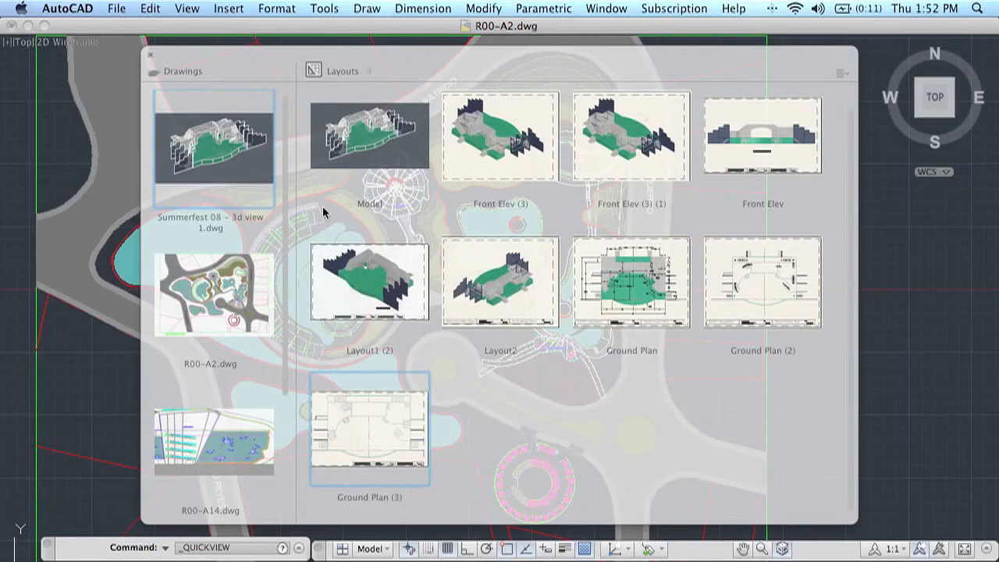
mouse_move(488, 267)
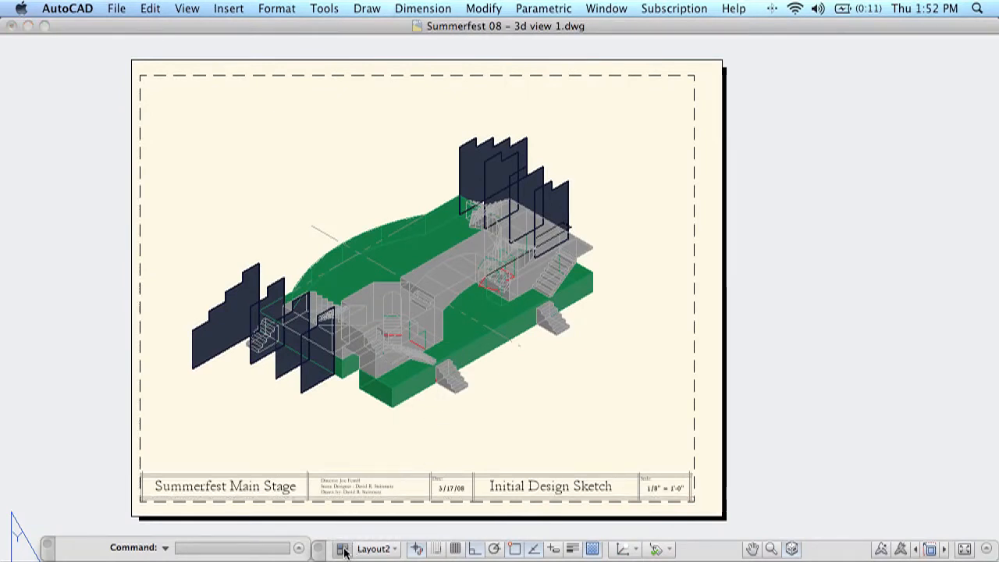
Step: In Quick View, hide the Summerfest layouts pane and then show it again
left_click(340, 548)
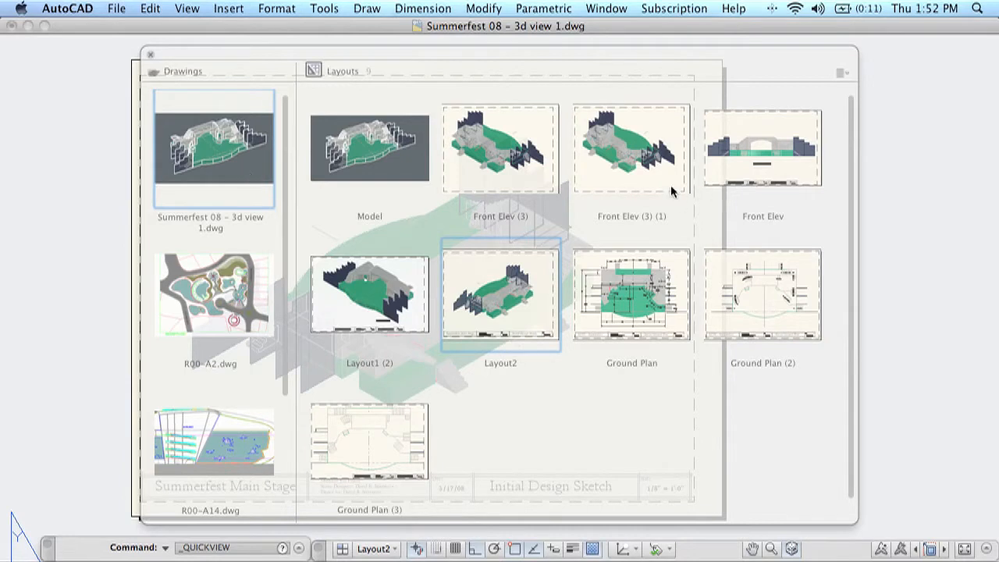
mouse_move(255, 213)
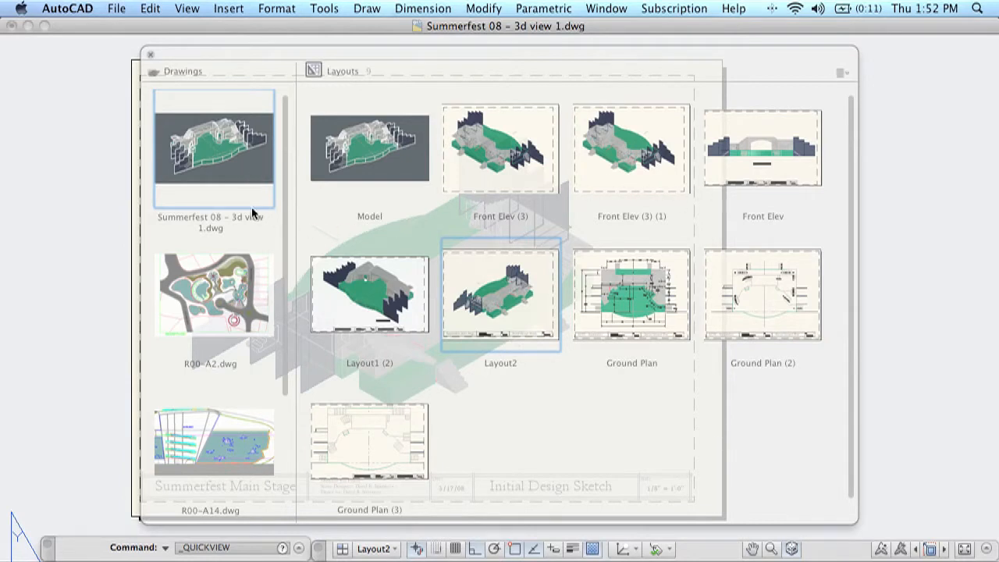
mouse_move(825, 141)
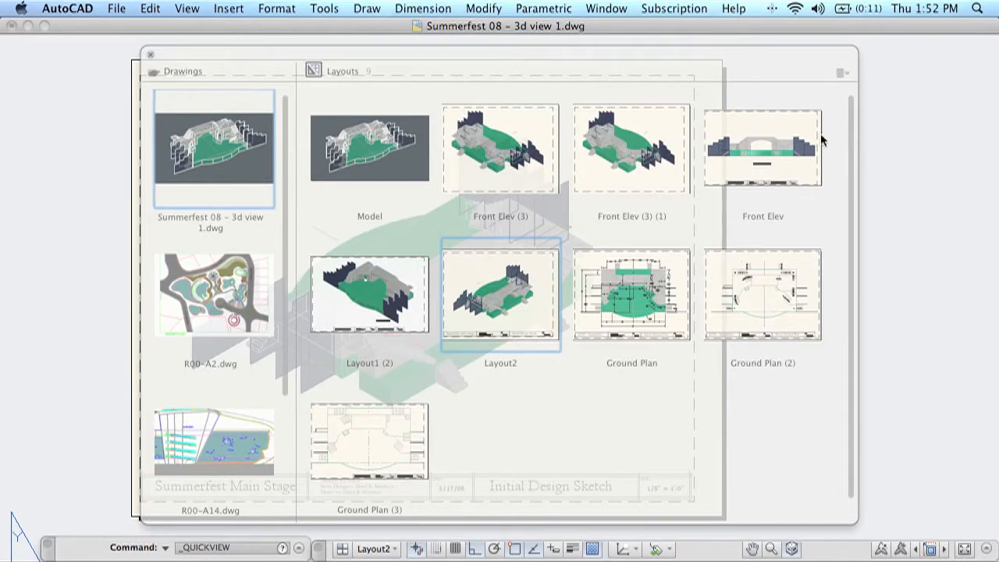
left_click(841, 72)
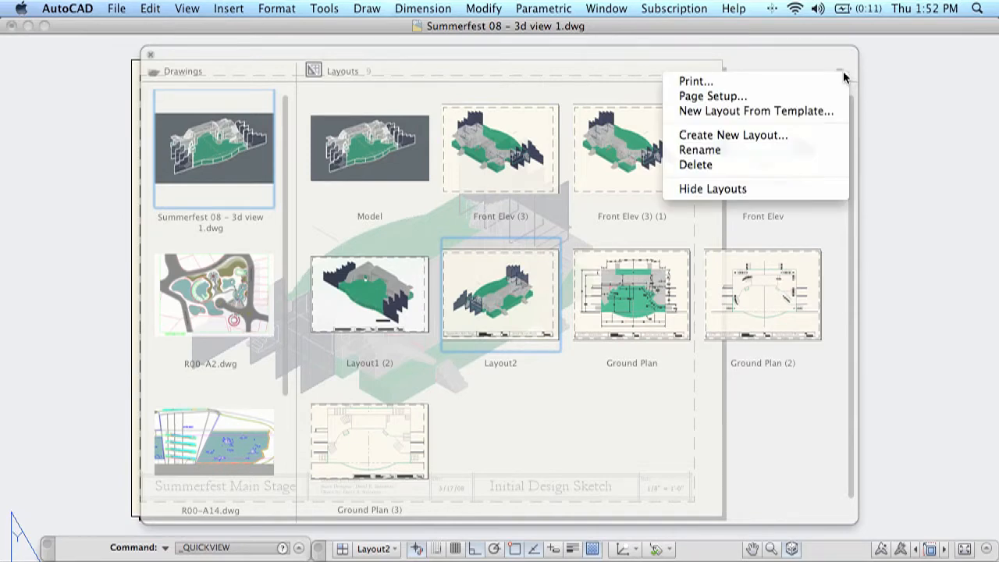
left_click(712, 187)
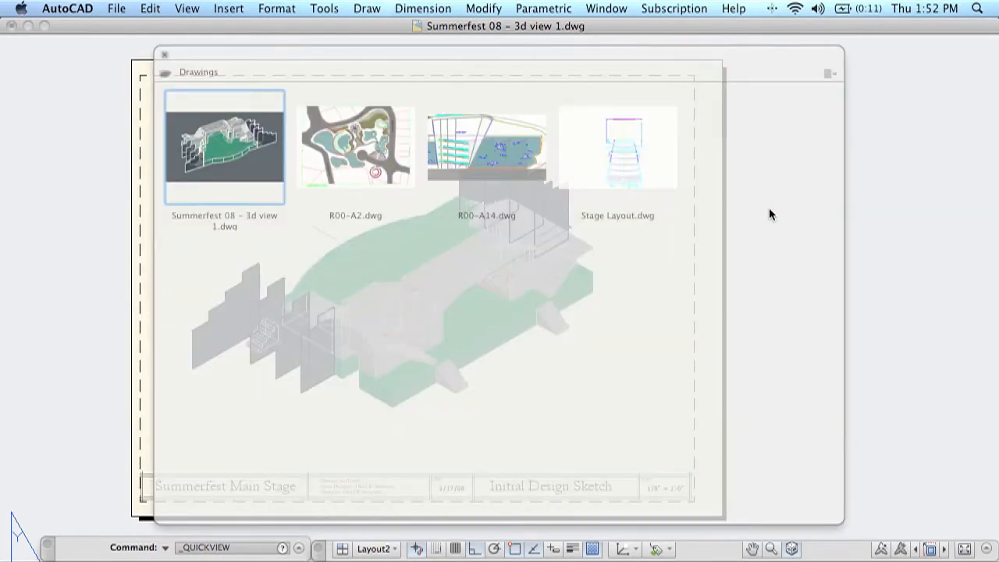
mouse_move(737, 211)
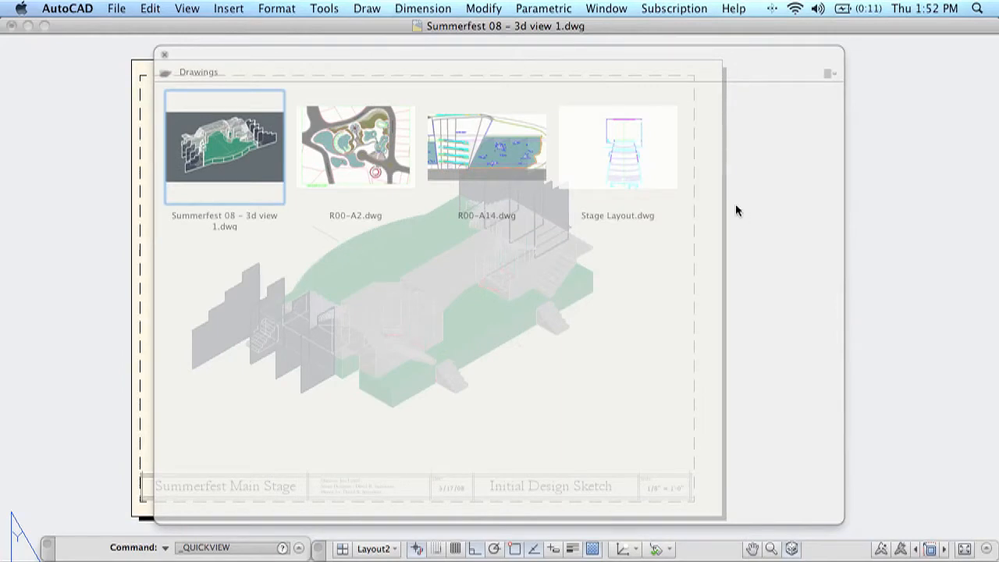
mouse_move(827, 73)
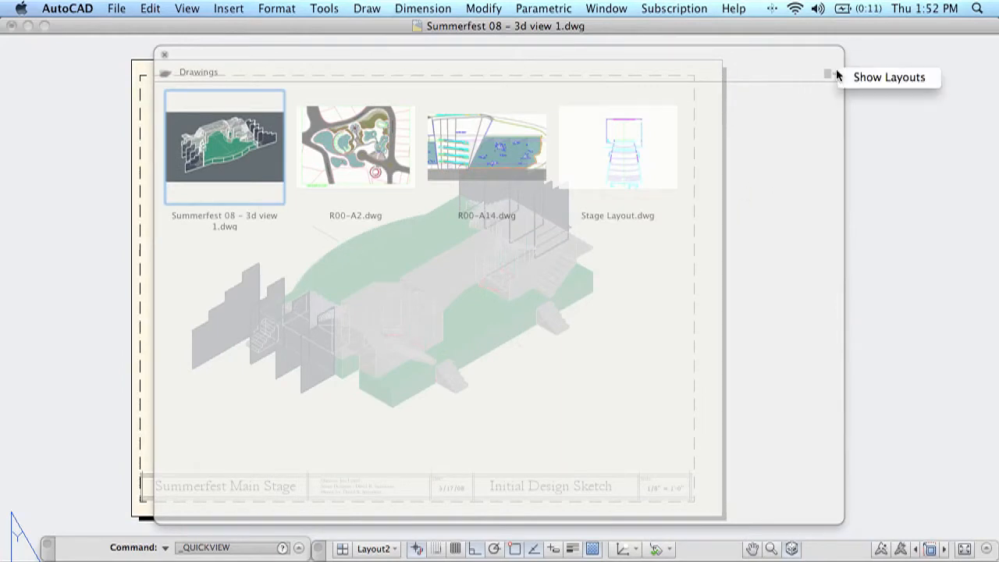
left_click(828, 74)
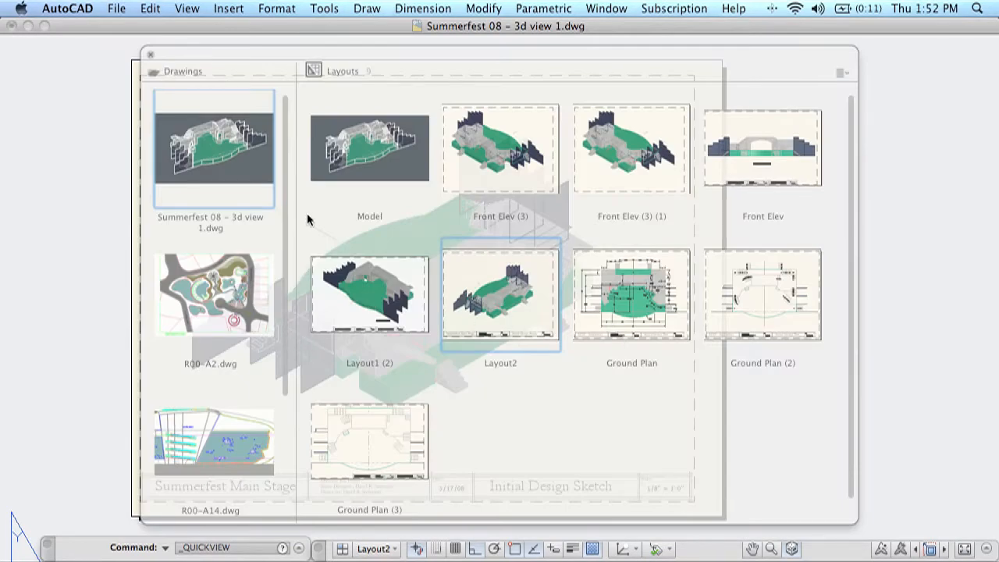
right_click(213, 148)
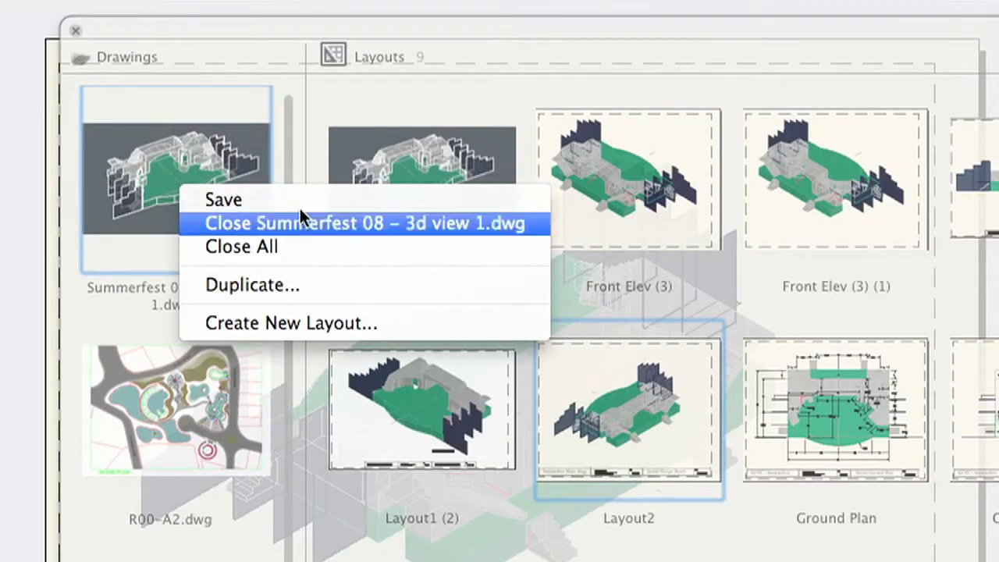
mouse_move(289, 247)
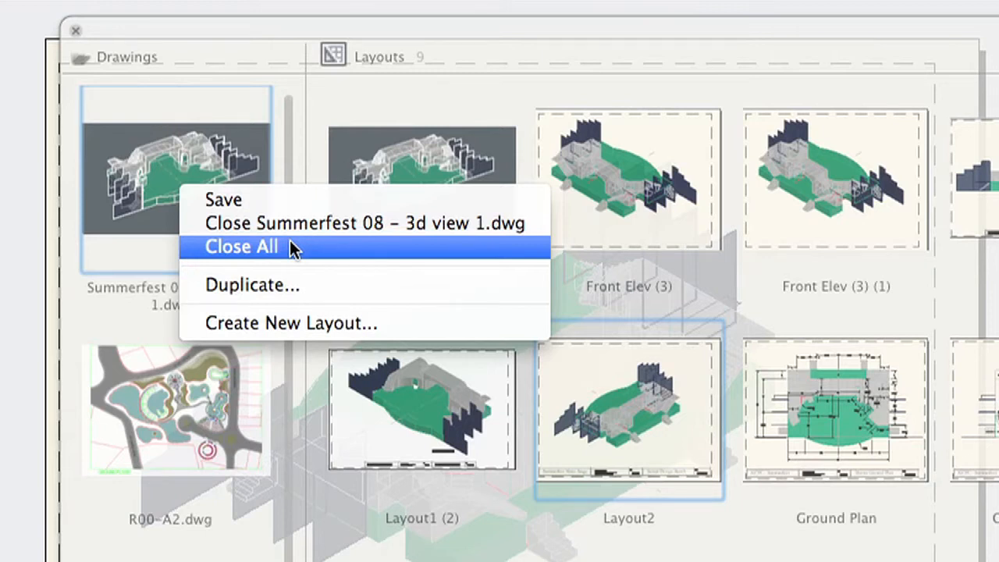
mouse_move(289, 293)
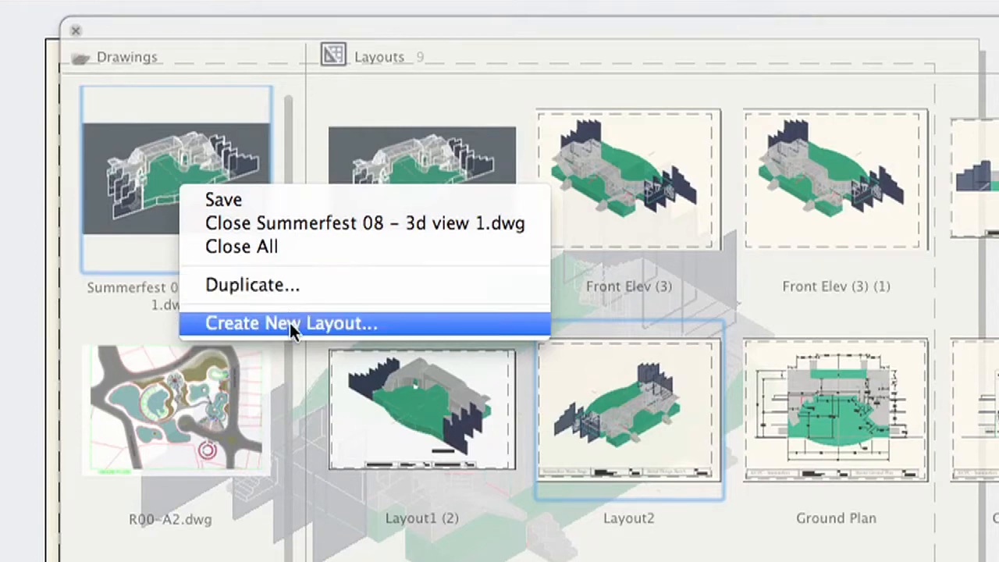
mouse_move(206, 118)
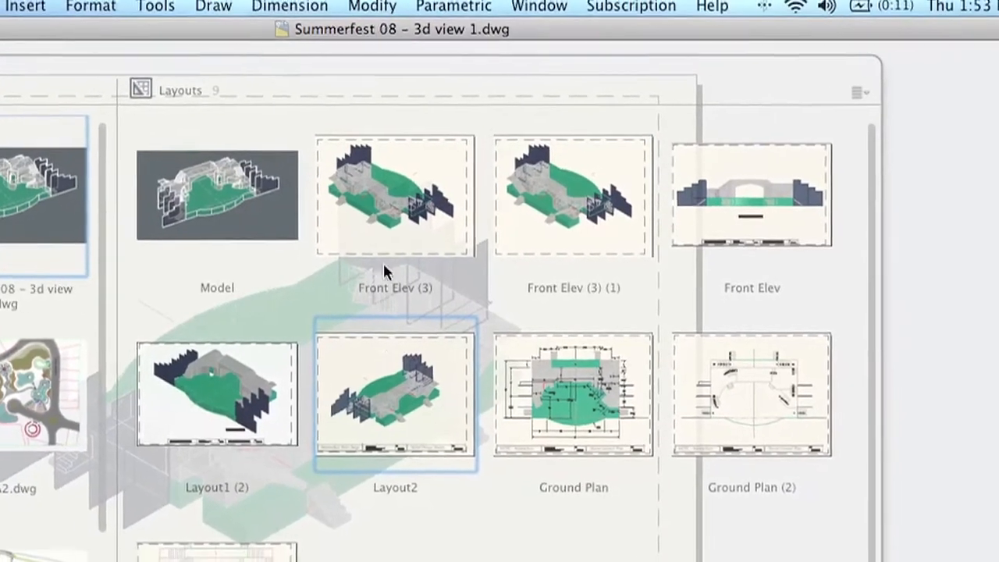
Step: Duplicate Layout2 as a new layout named 'New Layout'
right_click(393, 398)
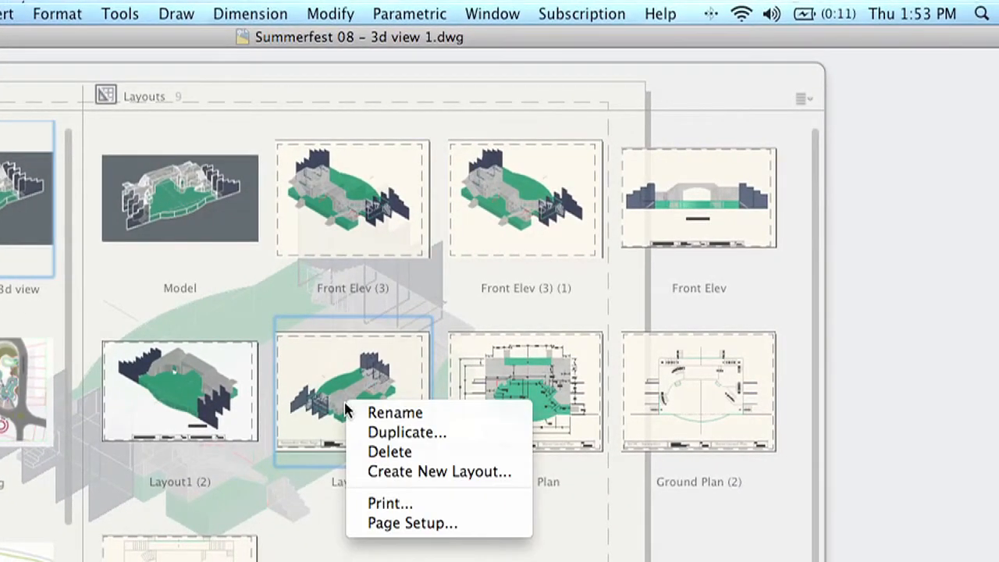
mouse_move(398, 412)
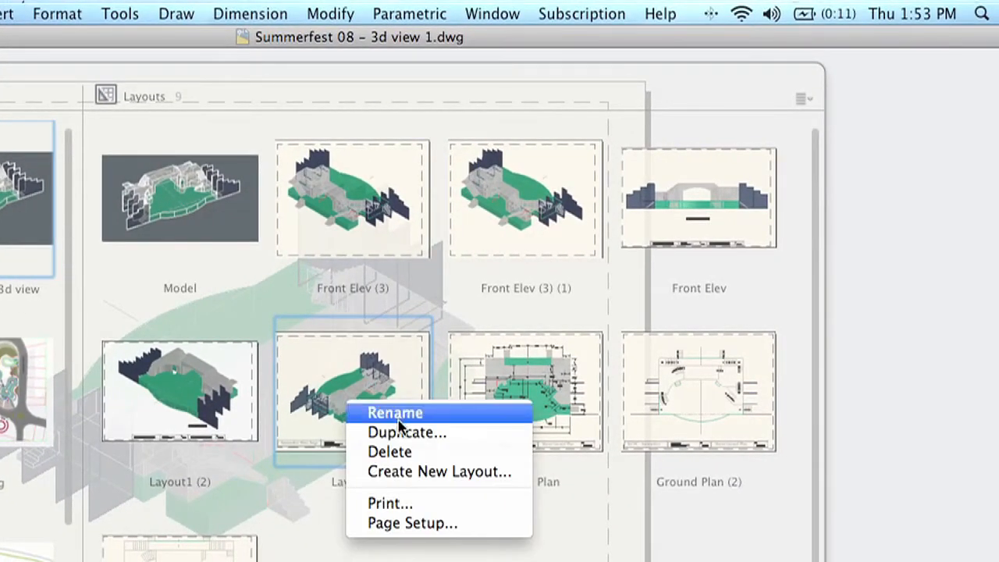
mouse_move(406, 432)
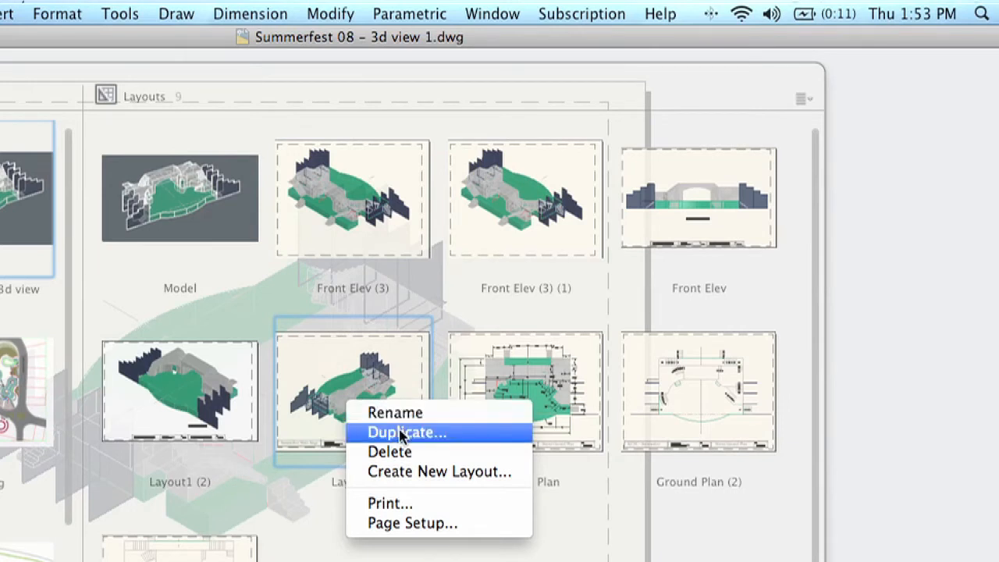
left_click(406, 433)
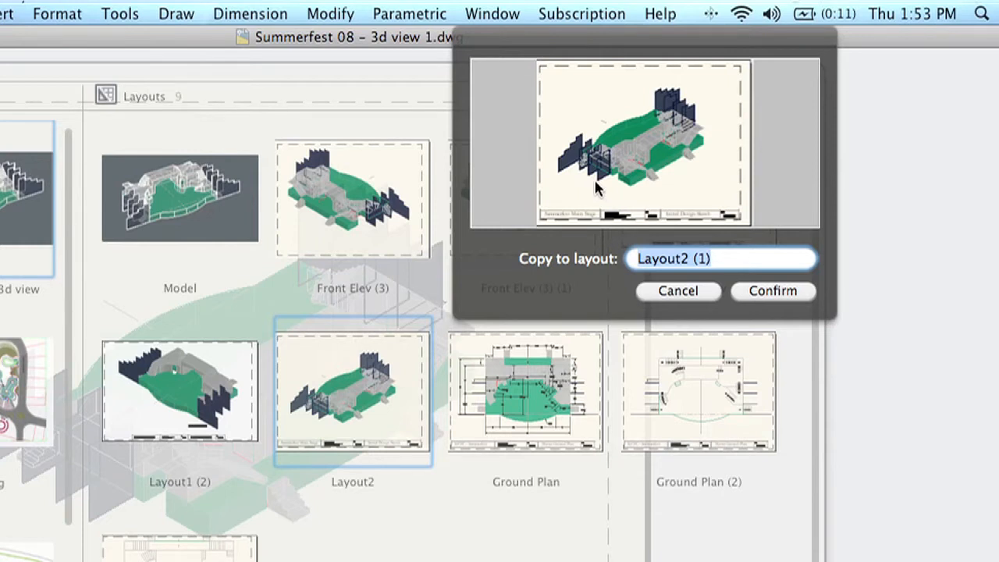
type("New")
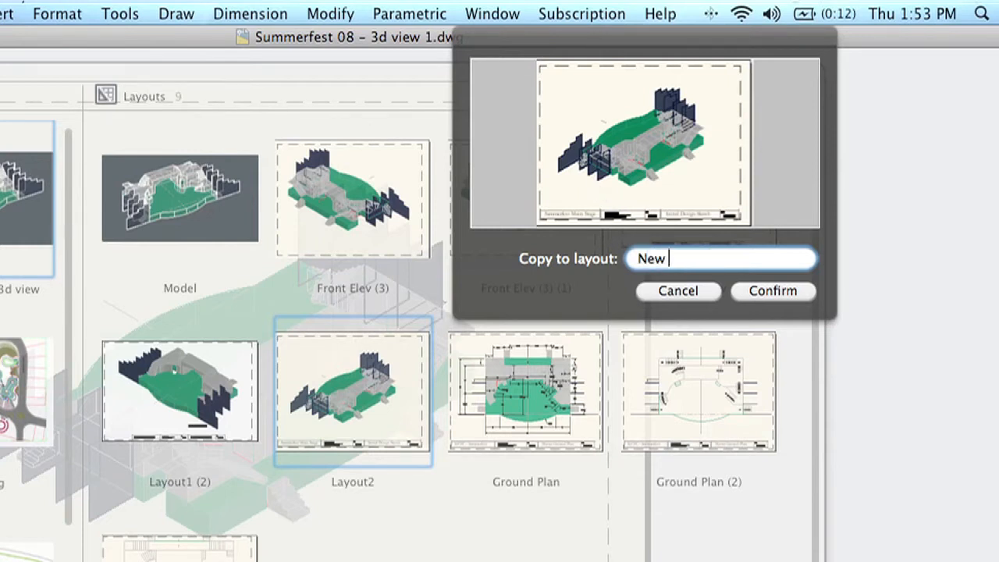
type("Layout")
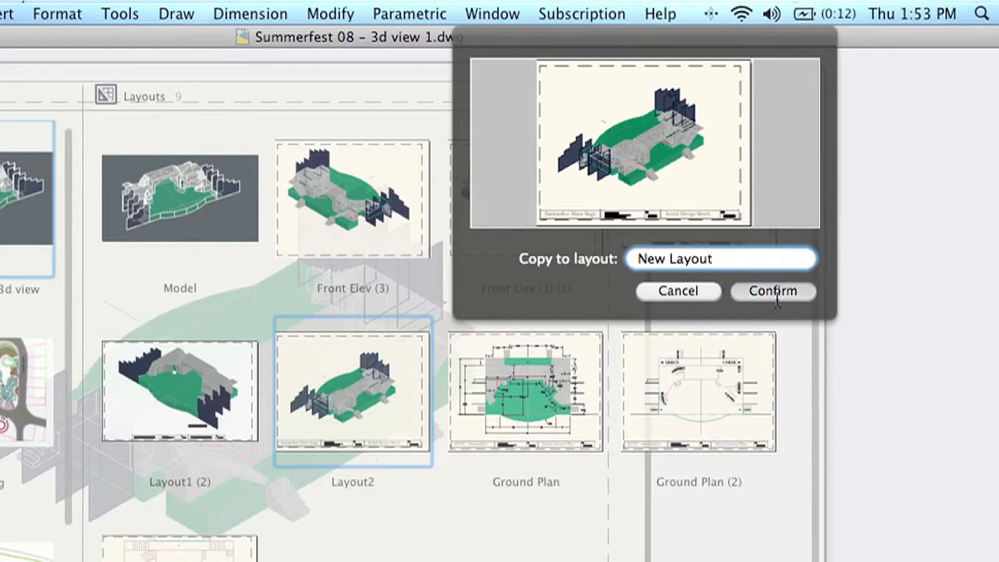
left_click(773, 291)
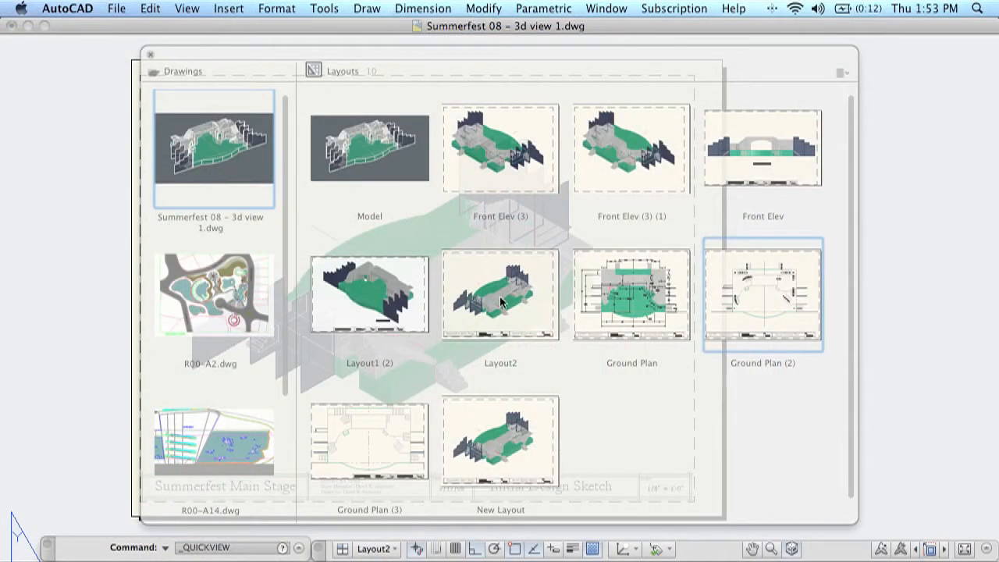
Step: Create a brand-new blank layout named 'Layout from Scratch'
right_click(499, 300)
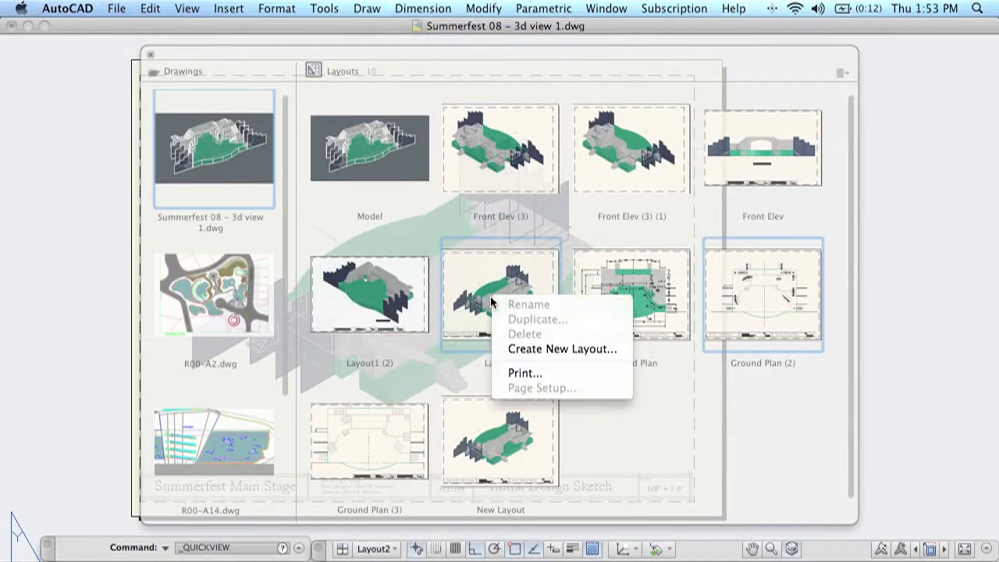
mouse_move(554, 350)
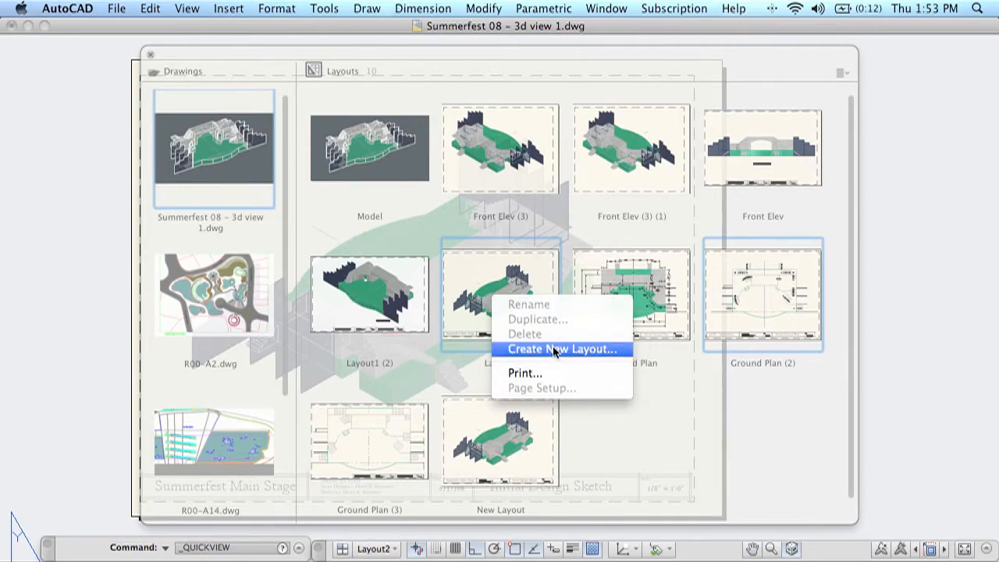
left_click(562, 349)
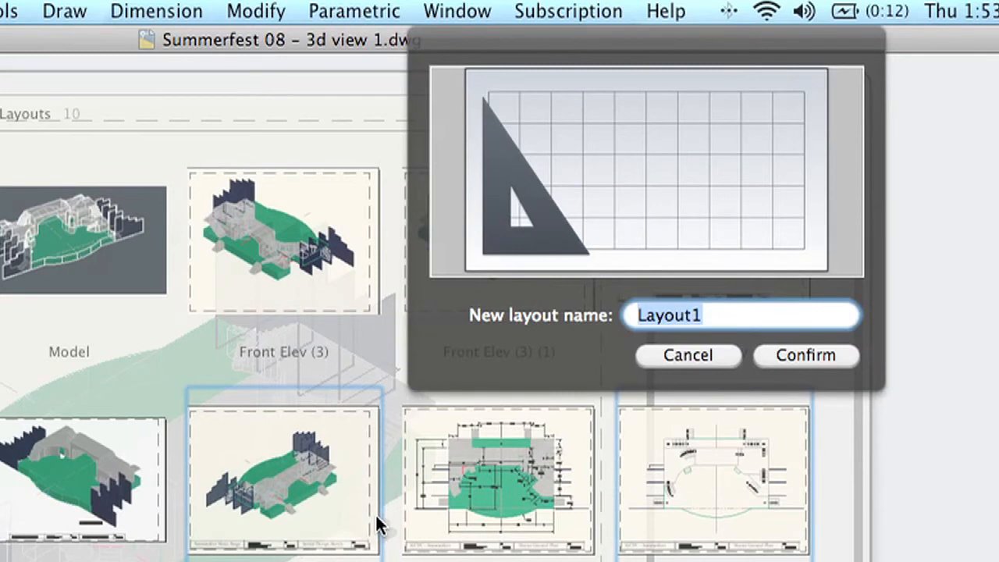
type("Layout from S")
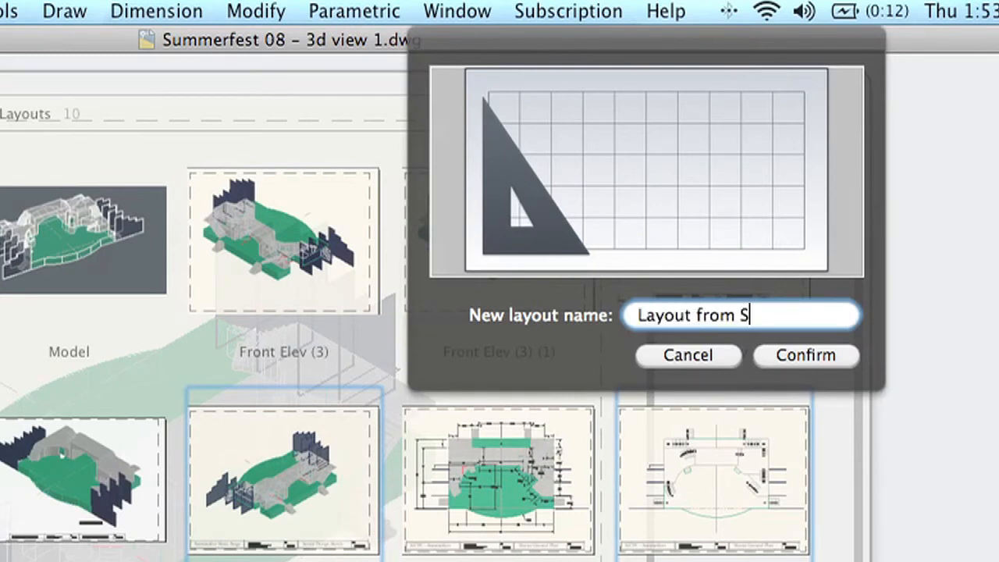
type("cratch")
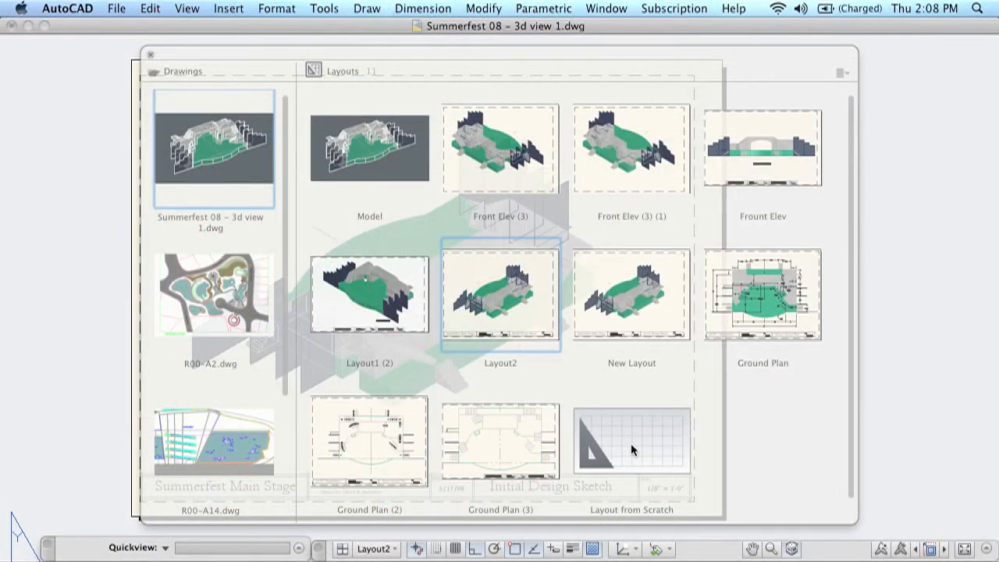
mouse_move(475, 300)
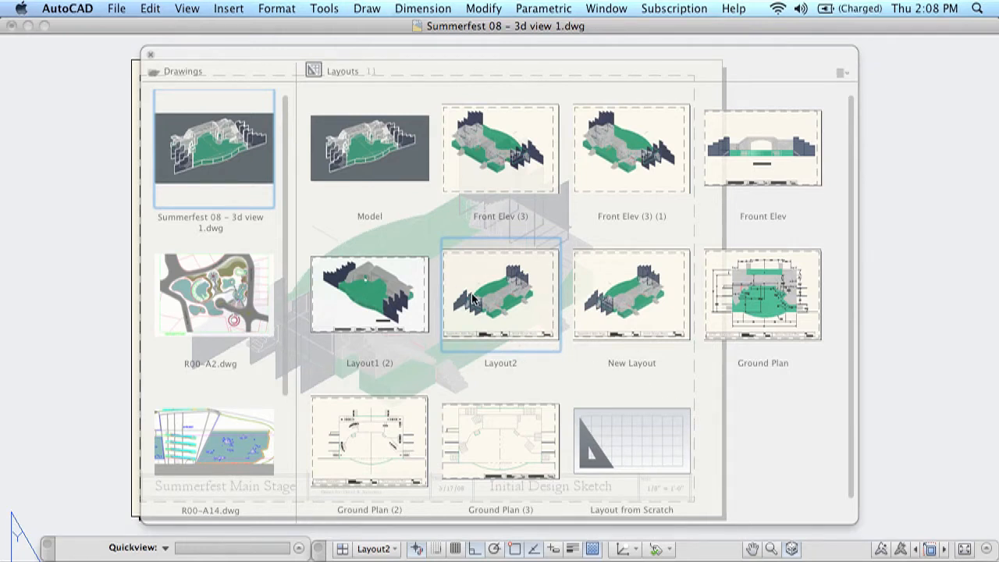
Step: Select Ground Plan, then edit the misspelled 'Frount Elev' label to rename it 'Front Elev'
left_click(762, 294)
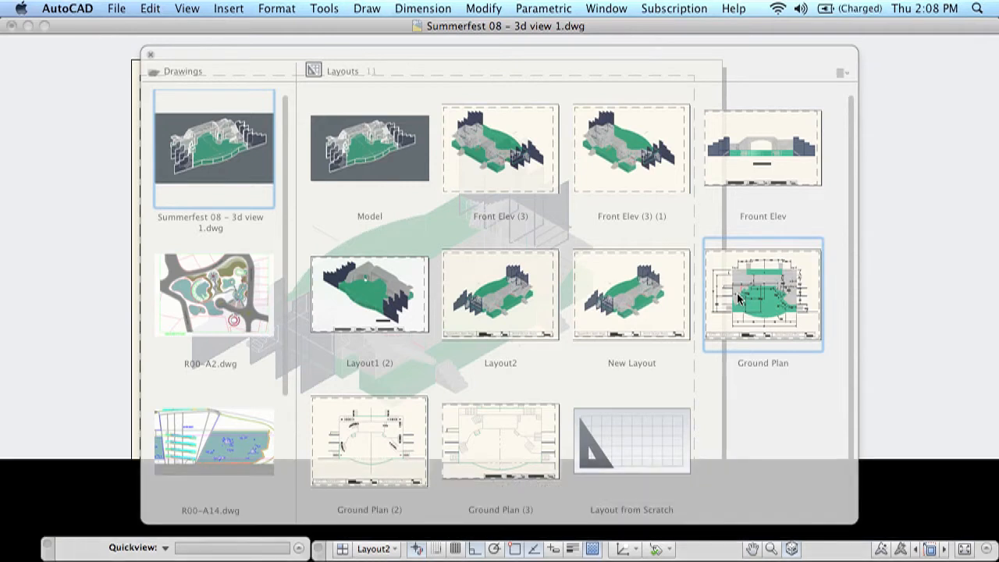
right_click(762, 294)
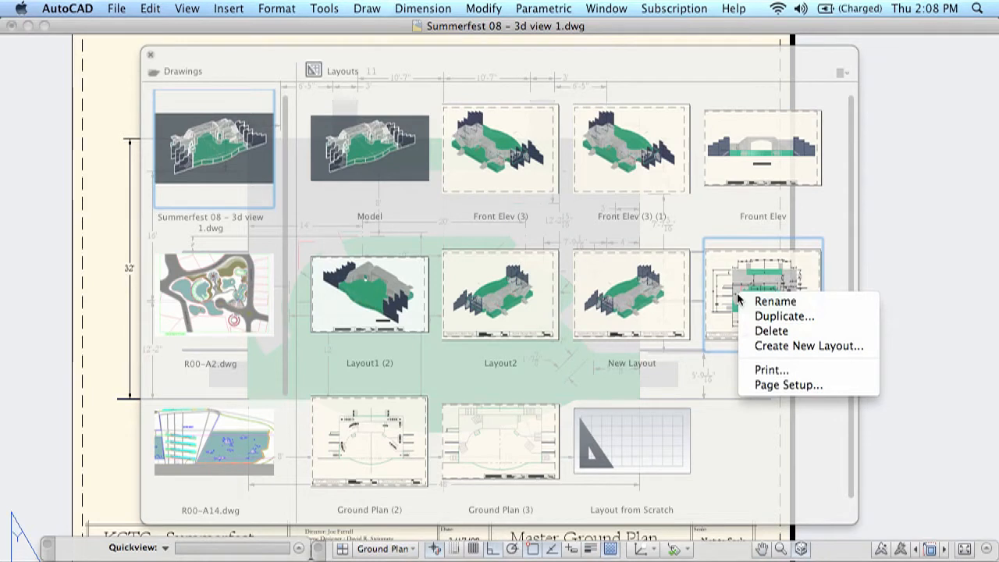
mouse_move(795, 303)
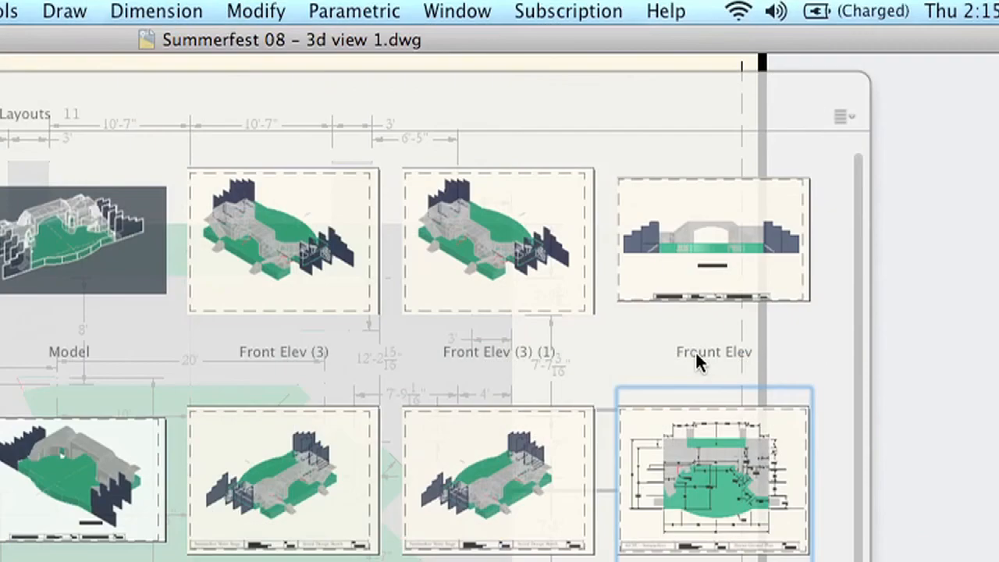
double_click(699, 353)
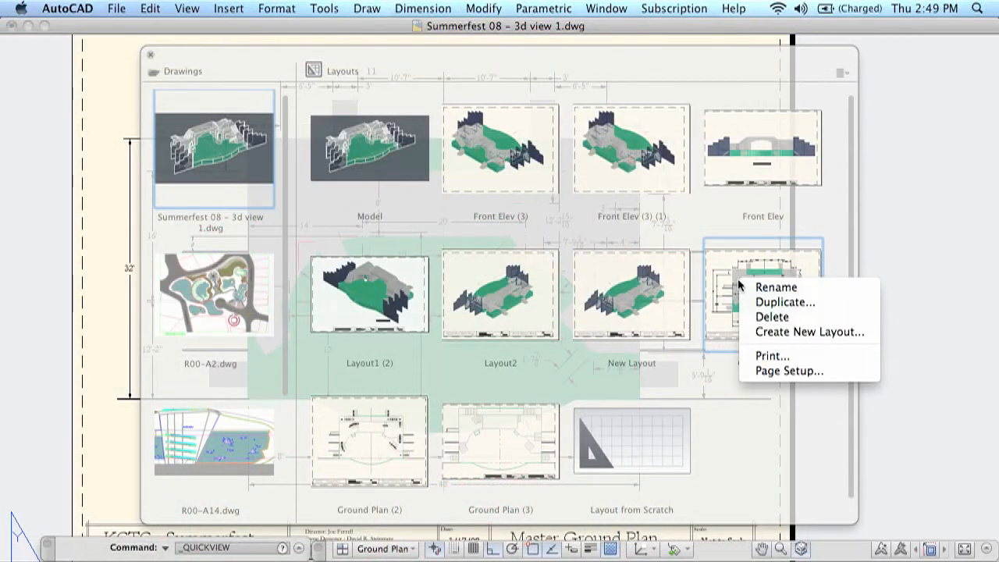
mouse_move(451, 147)
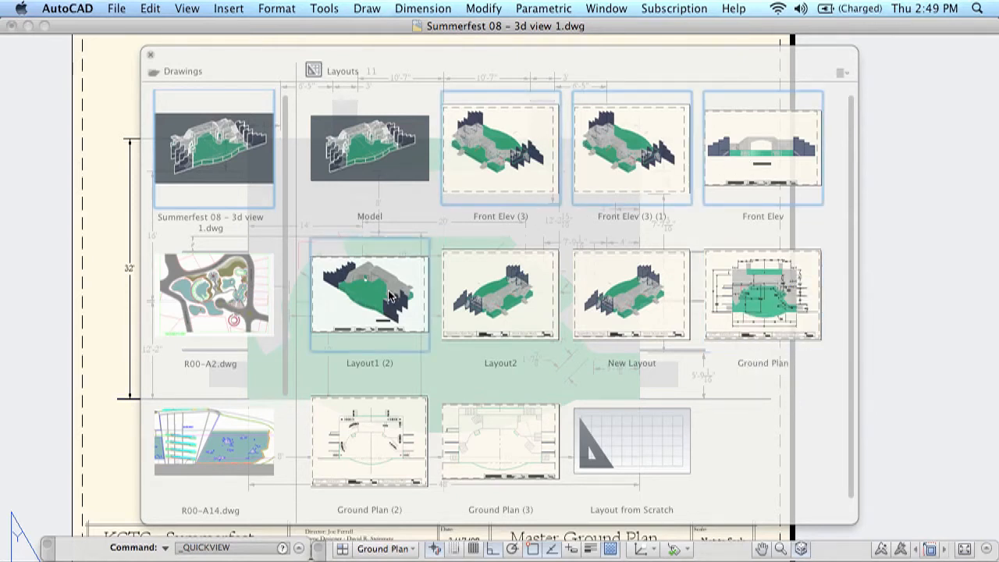
mouse_move(466, 295)
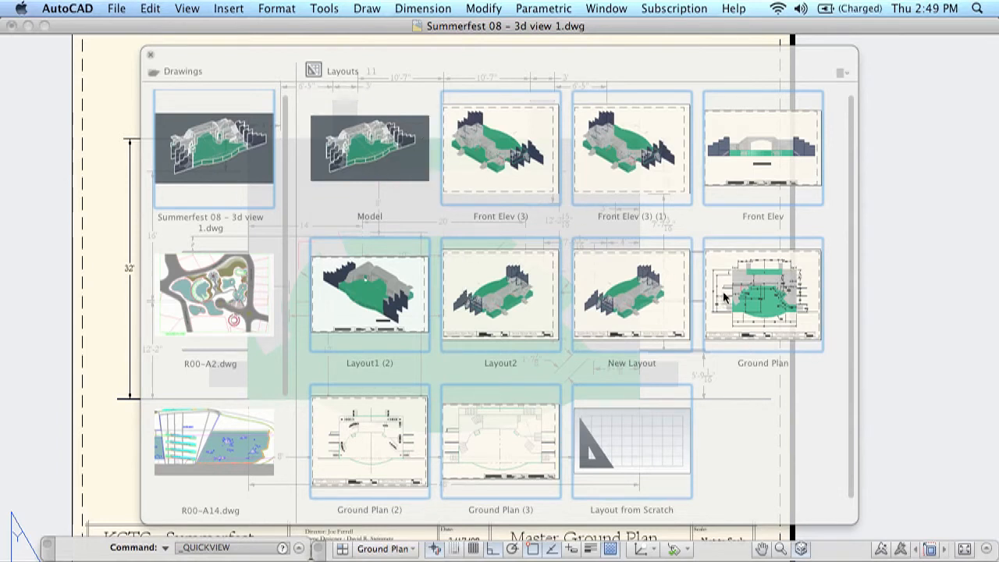
right_click(762, 294)
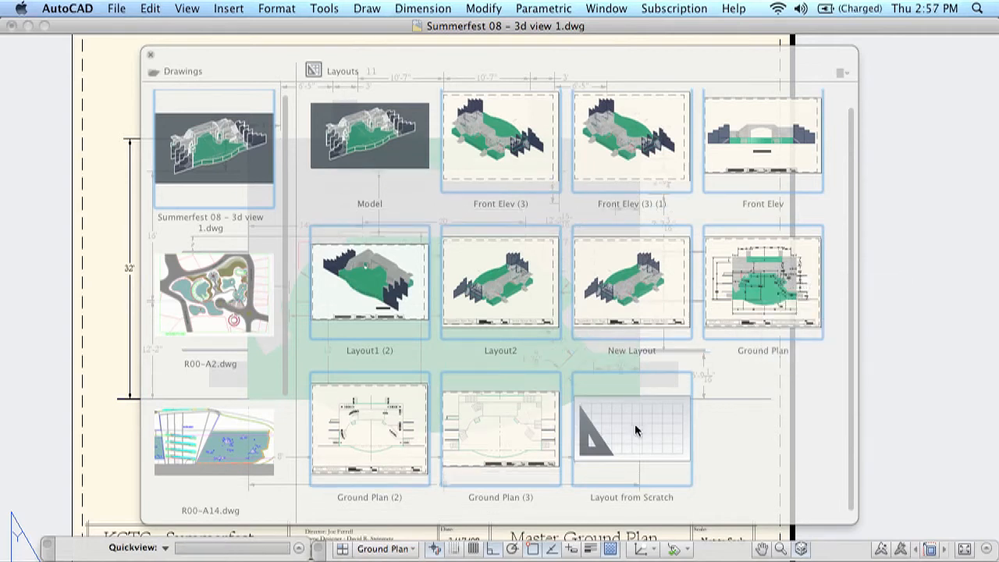
Step: Delete the 'Layout from Scratch' layout and confirm the alert
left_click(631, 431)
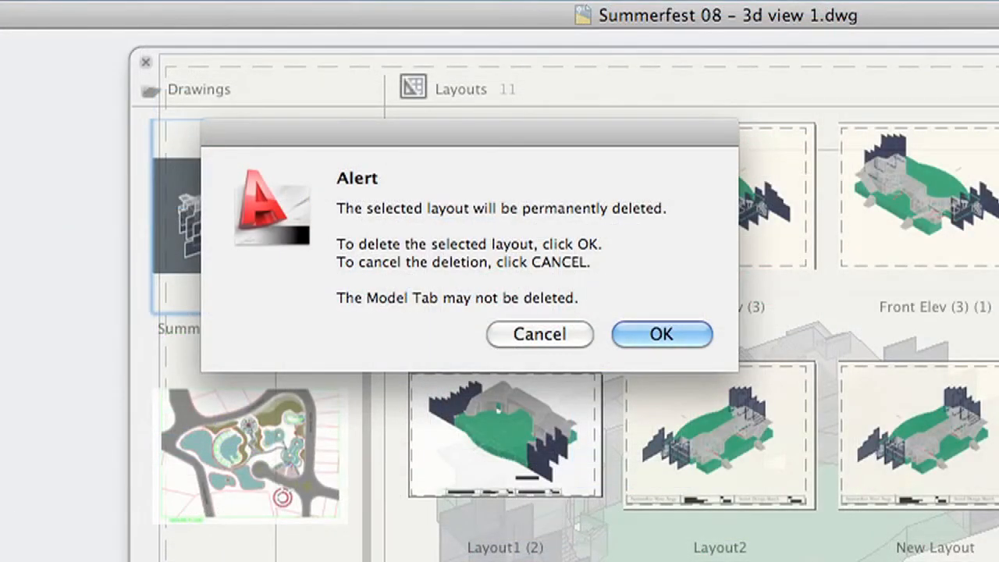
left_click(662, 334)
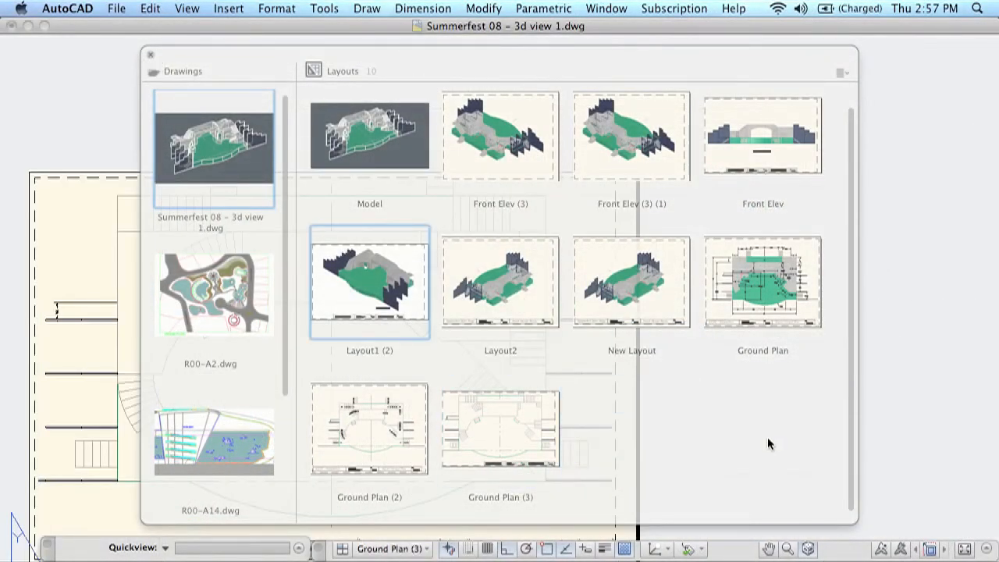
mouse_move(867, 86)
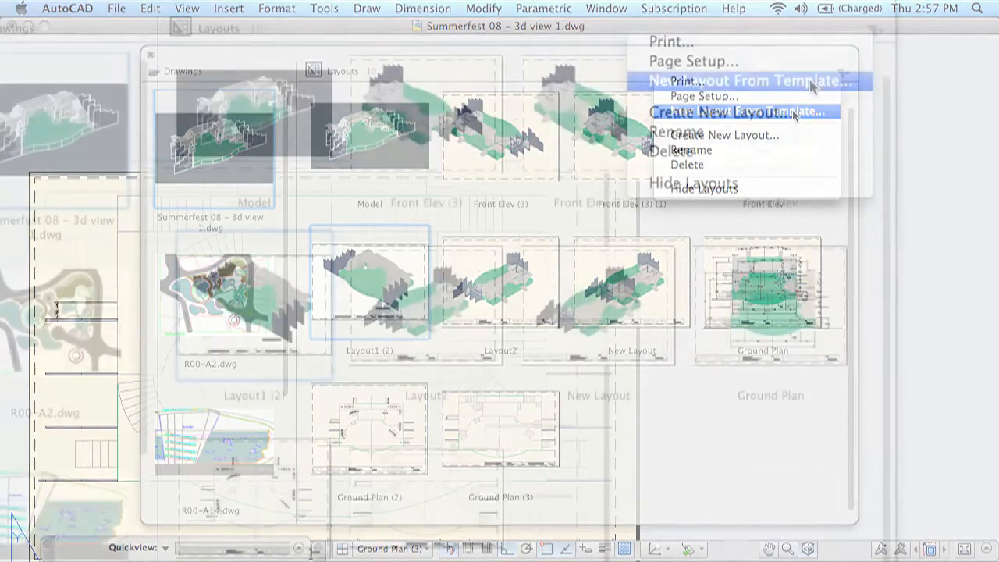
Step: Insert the Front View layout from the stage.dwt template in the DWG-mac folder
left_click(740, 81)
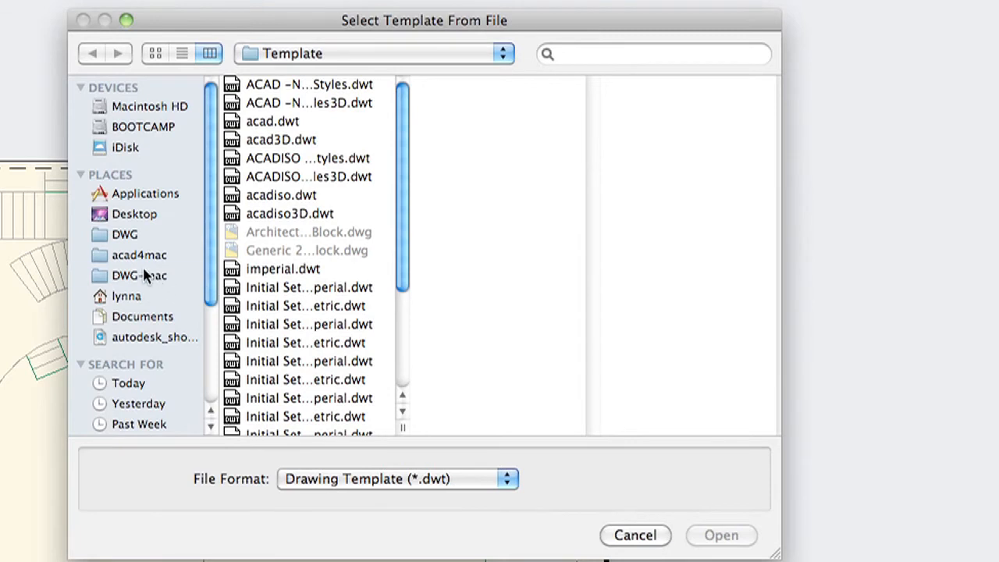
left_click(139, 275)
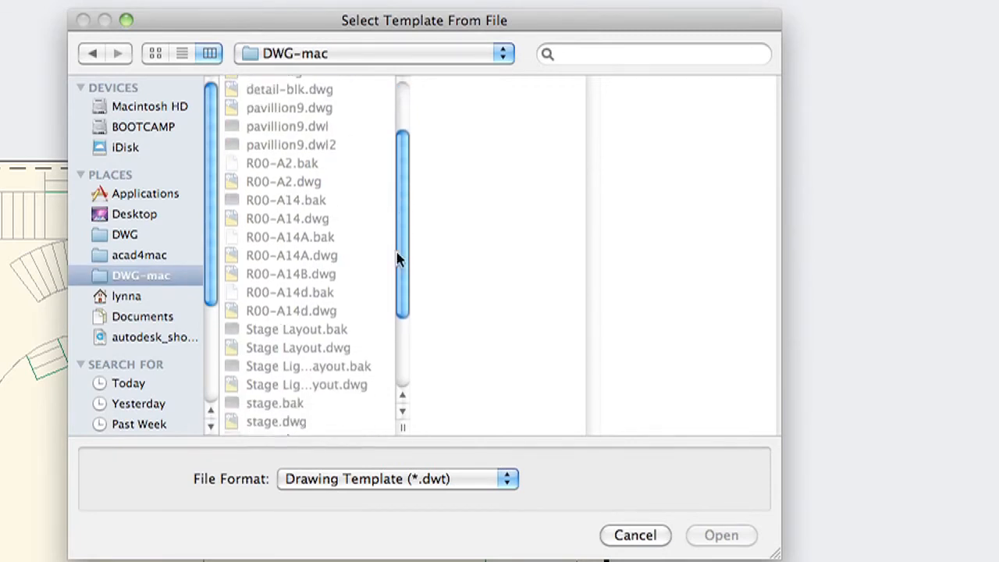
scroll("down", 3)
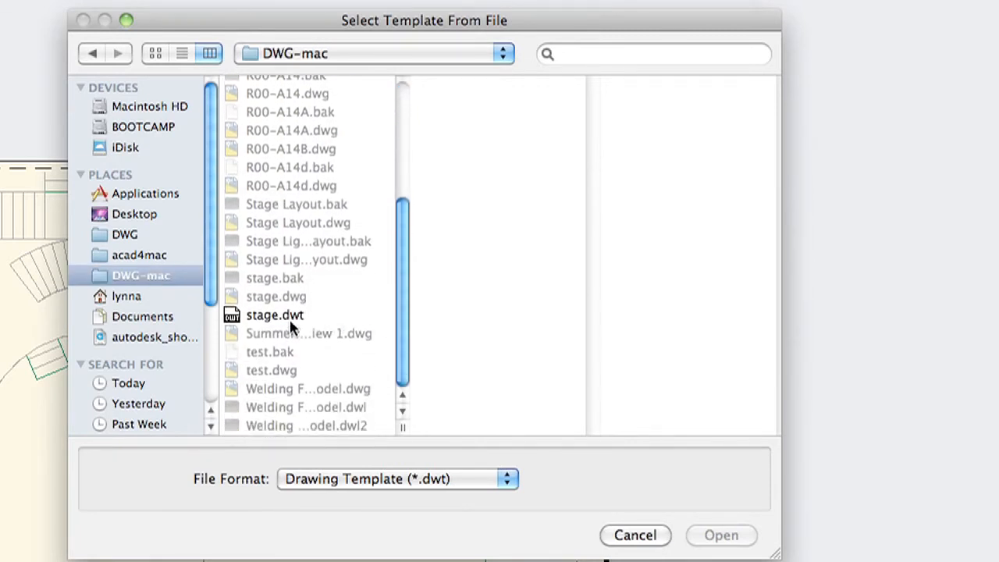
left_click(275, 315)
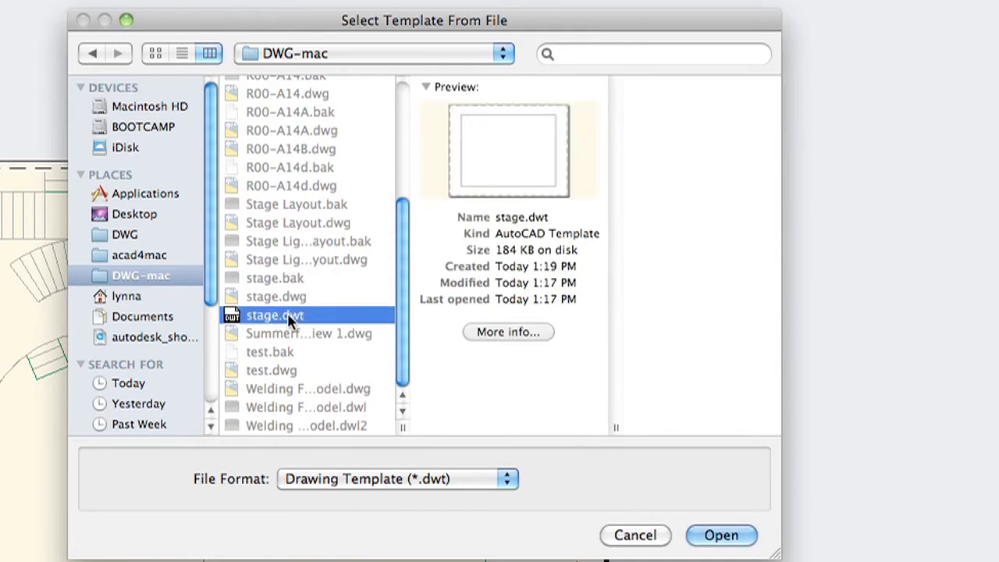
mouse_move(509, 388)
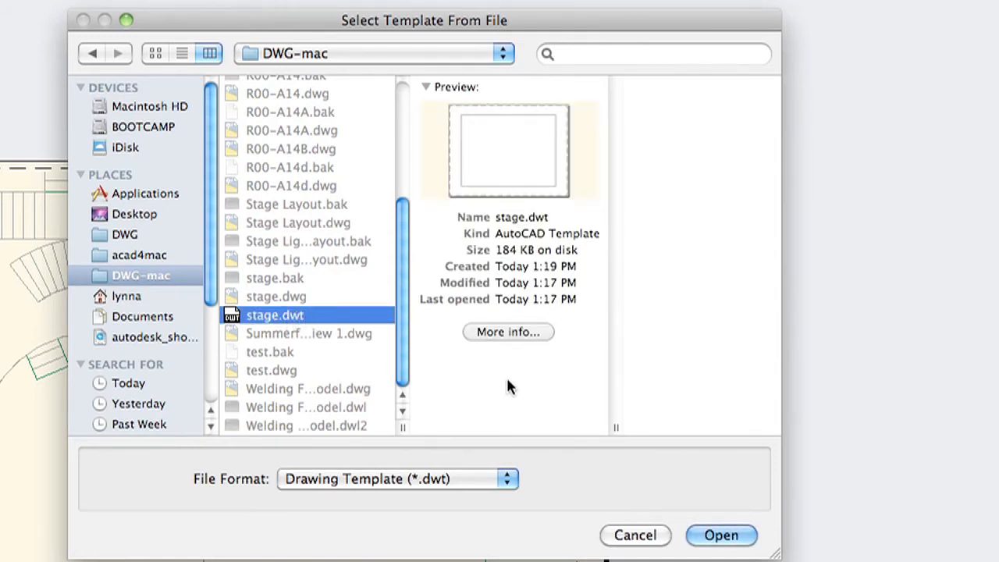
mouse_move(357, 324)
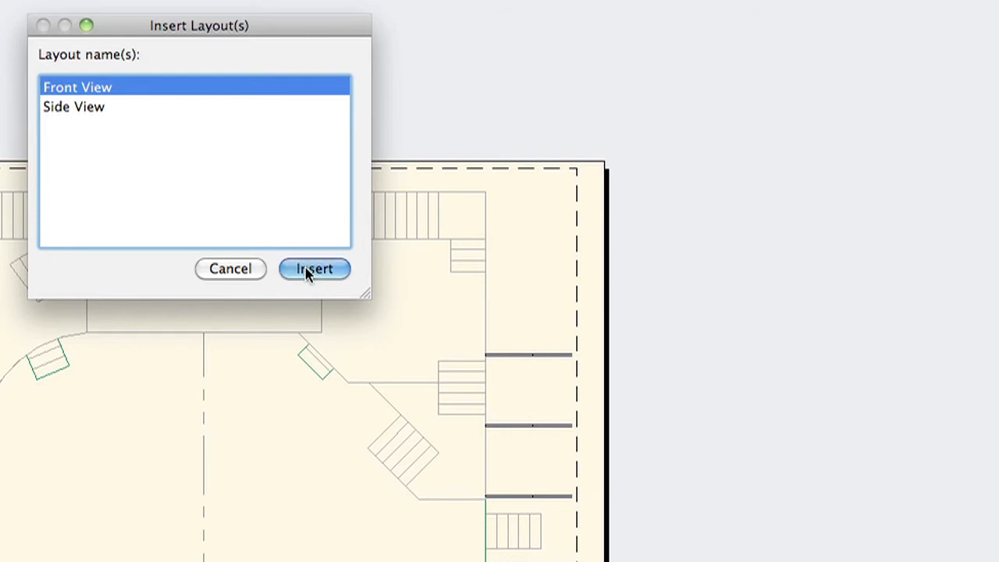
left_click(314, 269)
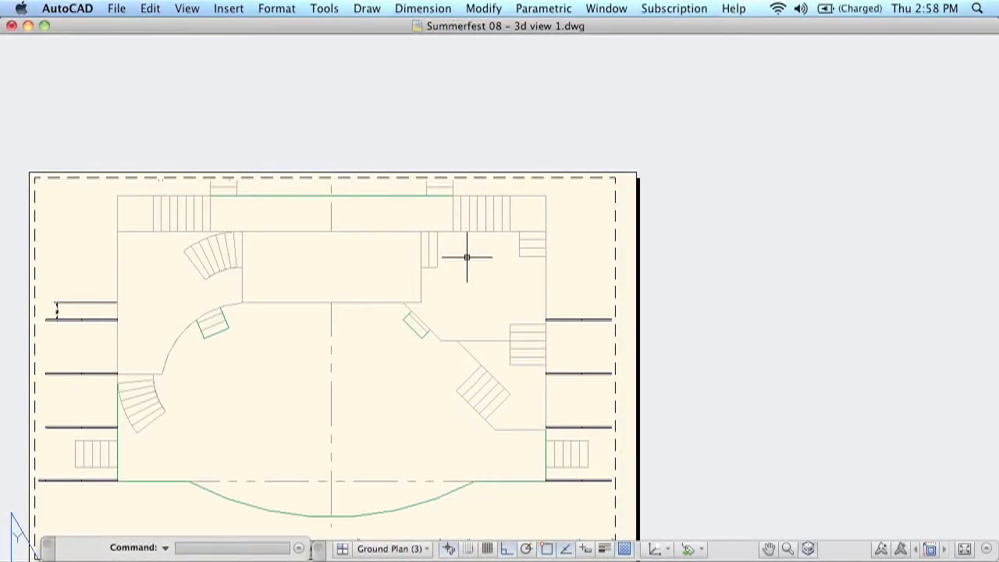
mouse_move(372, 519)
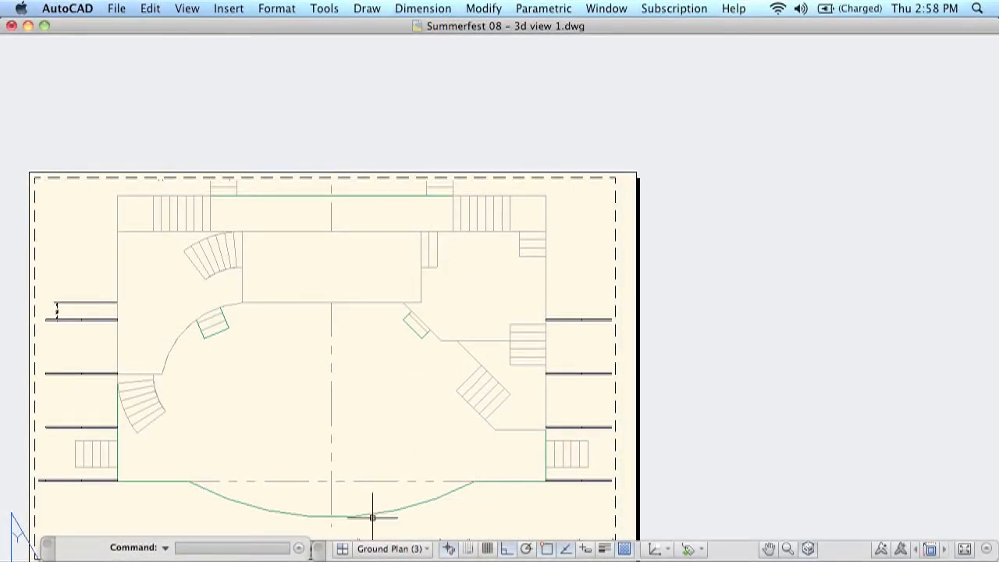
left_click(340, 549)
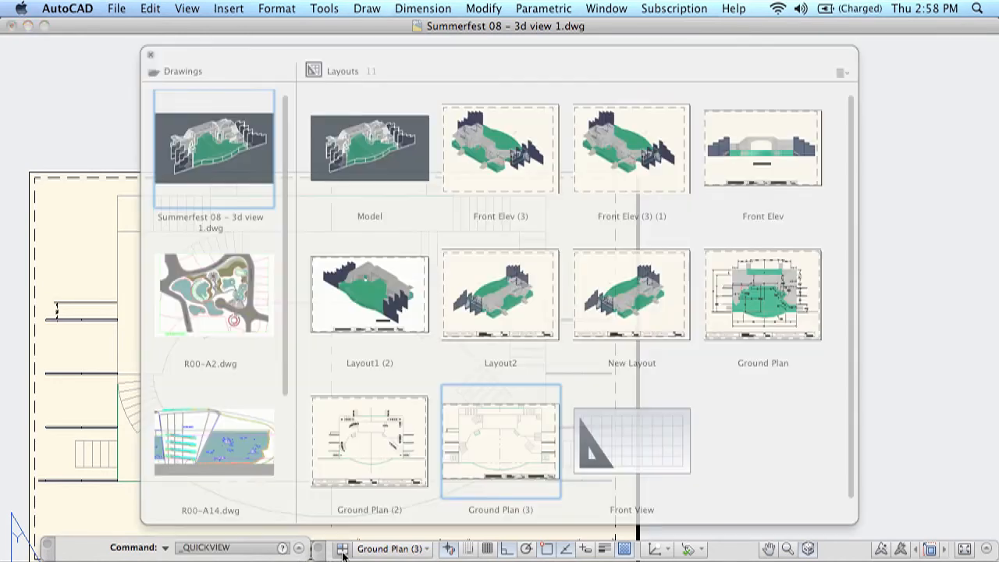
mouse_move(663, 453)
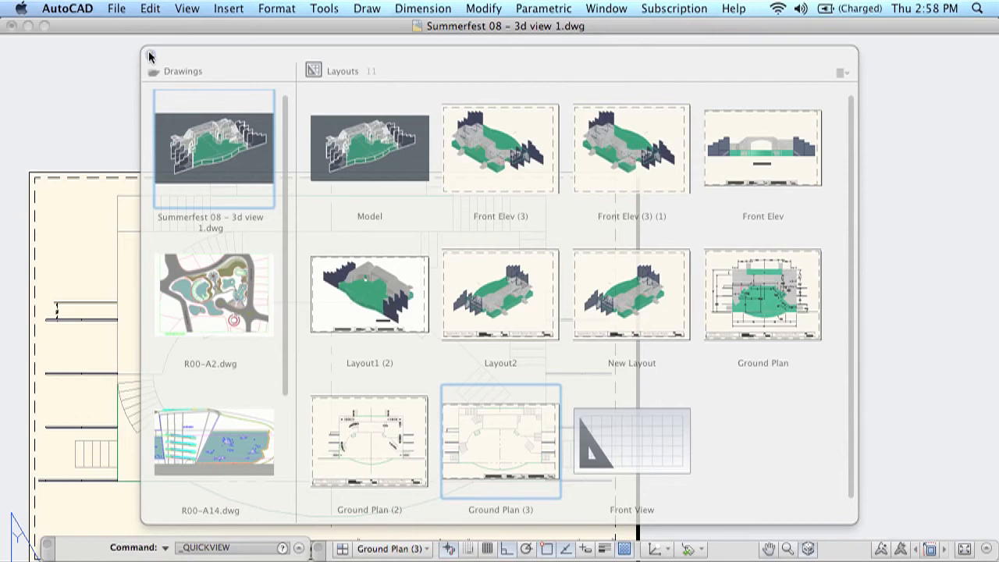
left_click(500, 443)
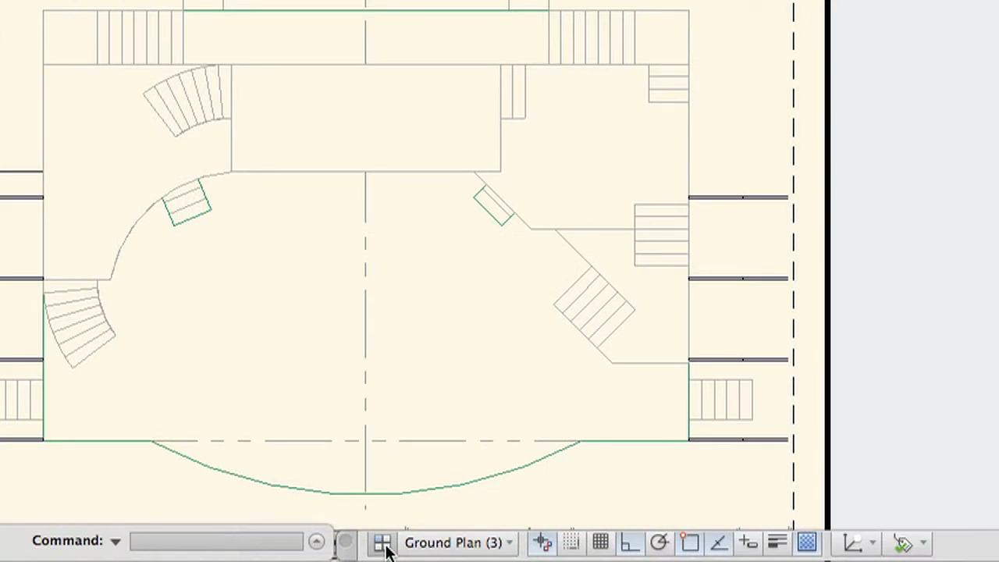
mouse_move(300, 541)
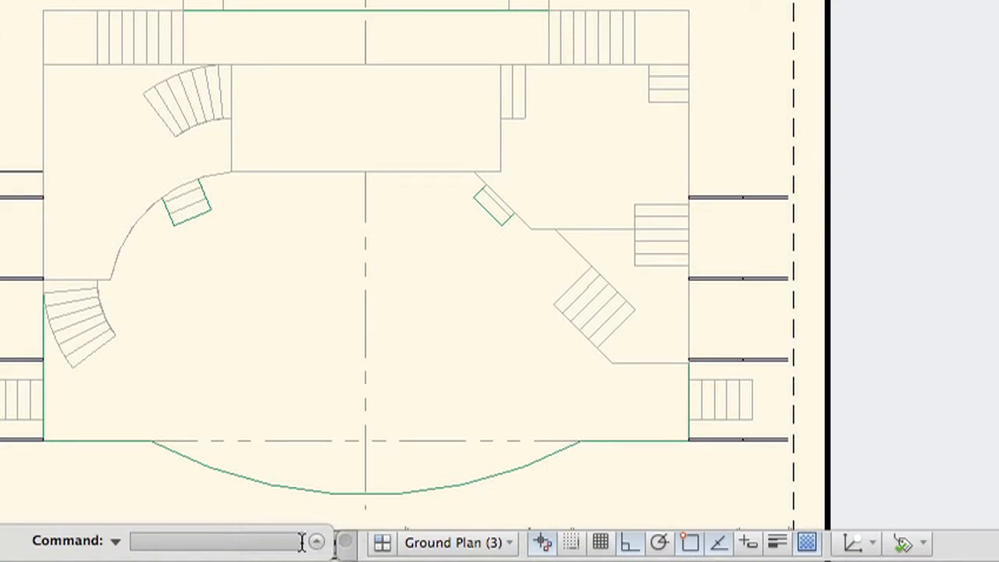
type("quickVIEW")
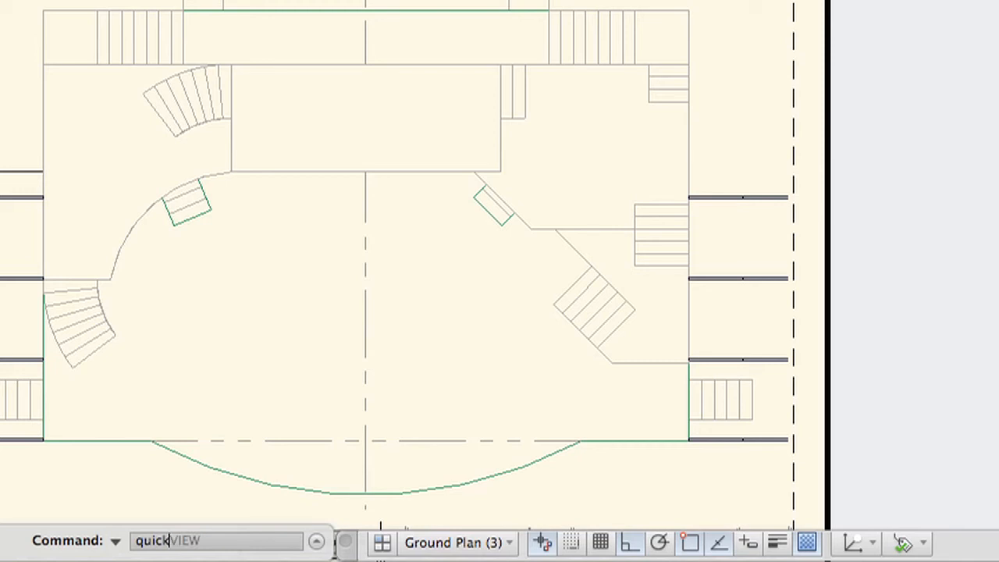
key("Return")
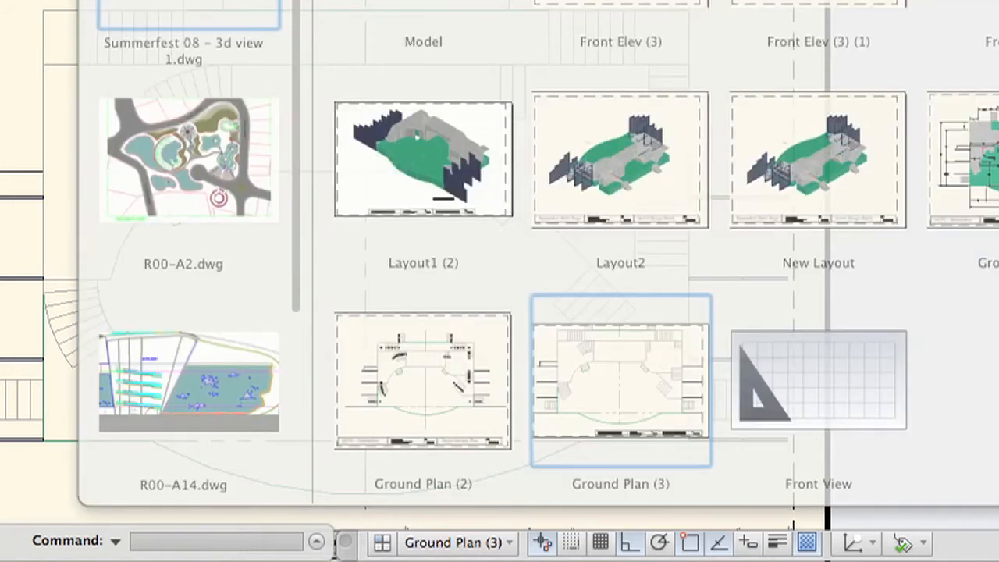
double_click(620, 381)
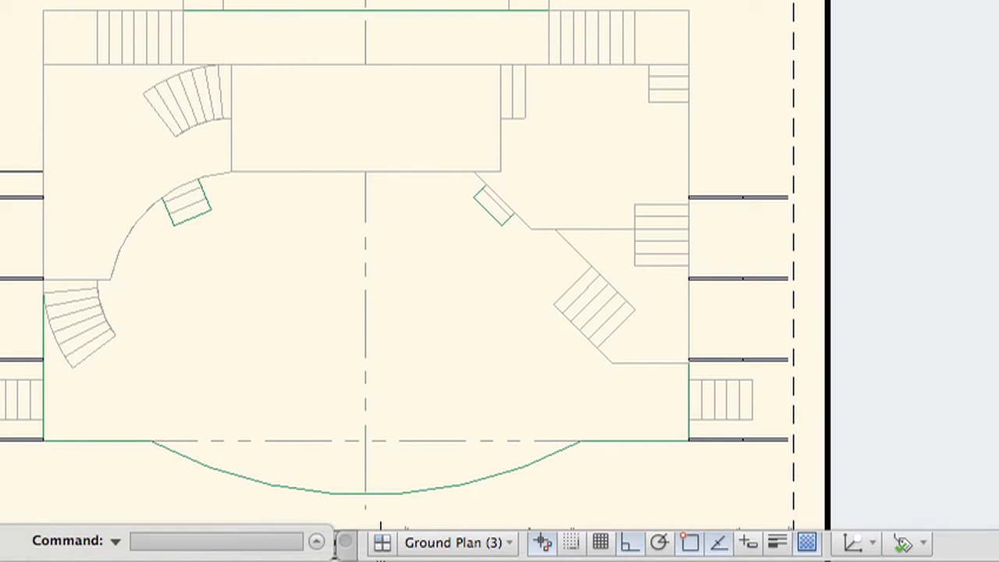
type("qview")
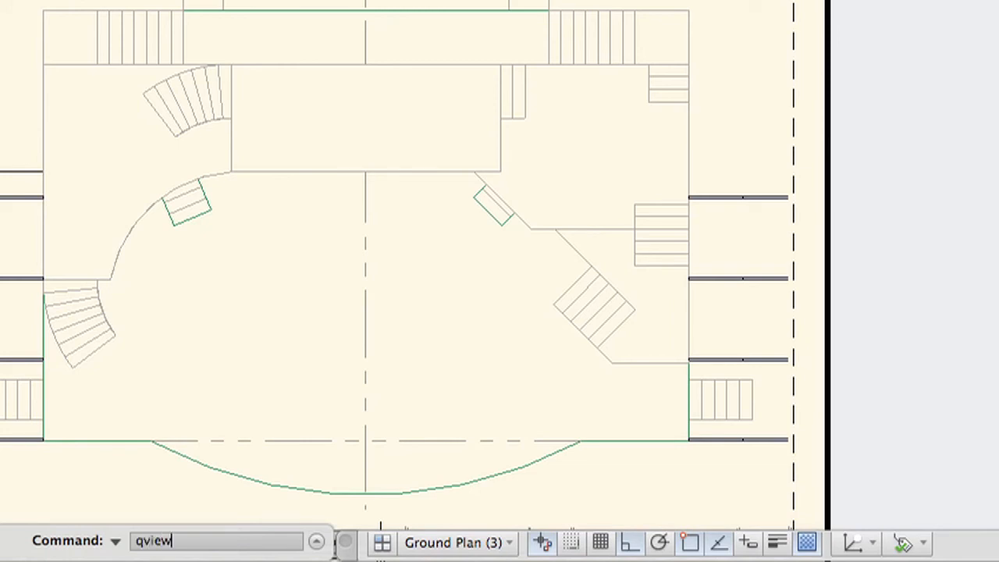